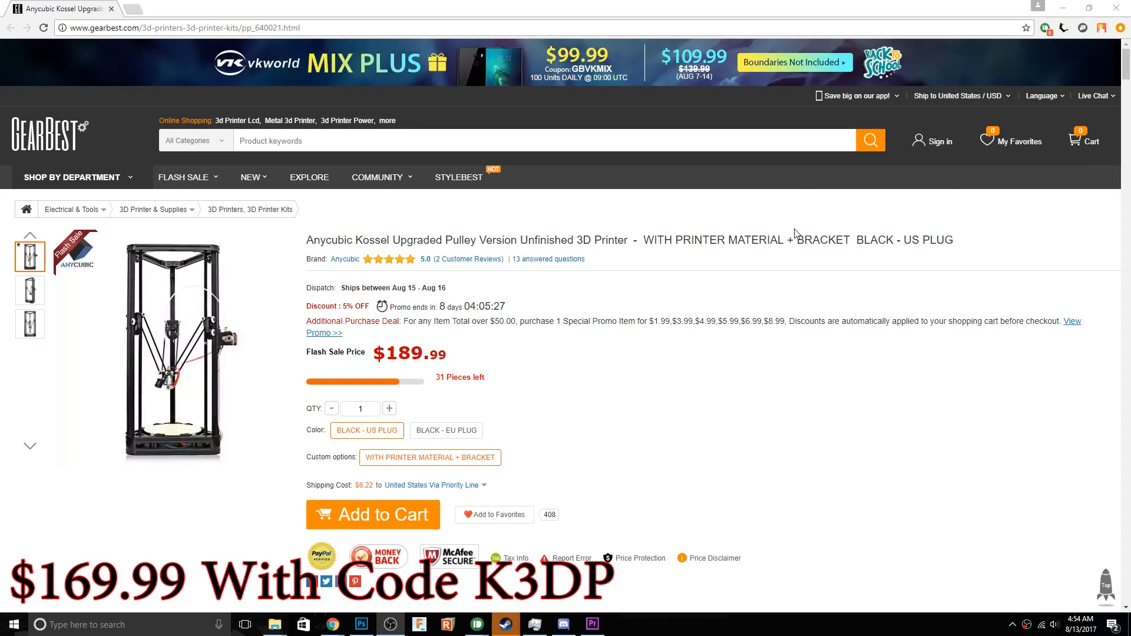
# Step: Add the Anycubic Kossel 3D printer ($189.99) to the cart and apply promo code K3DP
pyautogui.click(173, 348)
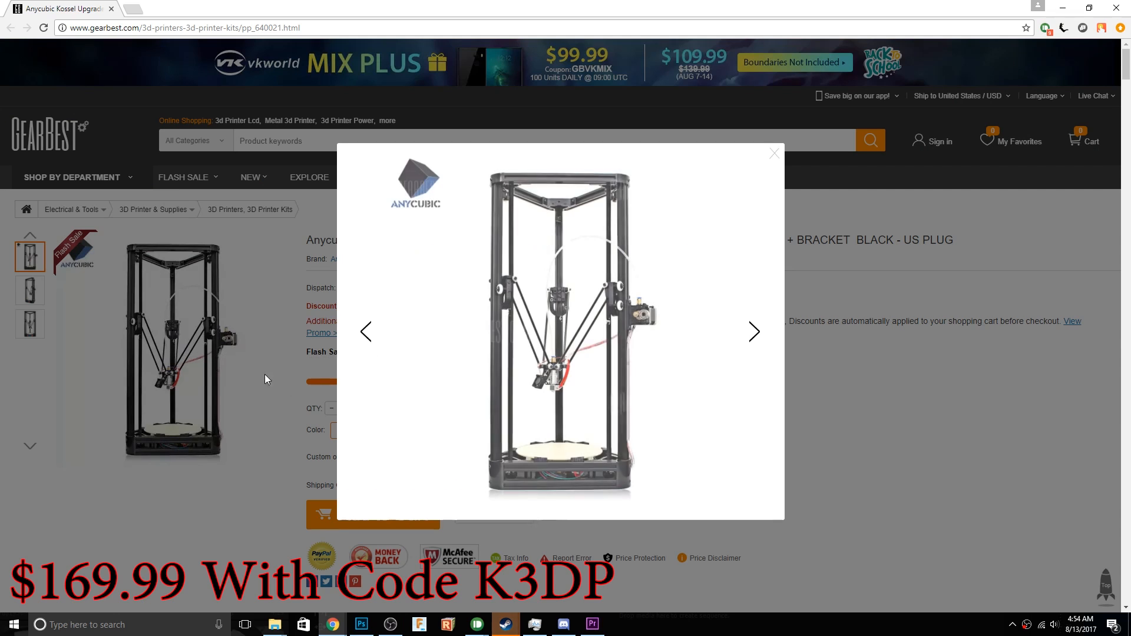
pyautogui.click(753, 332)
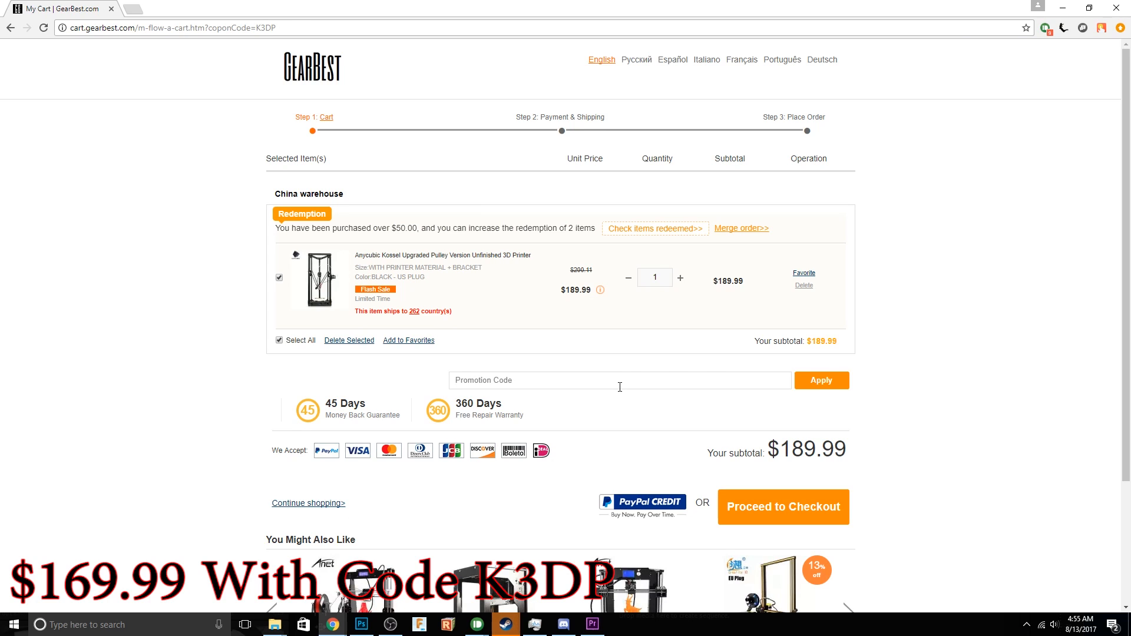
pyautogui.click(820, 380)
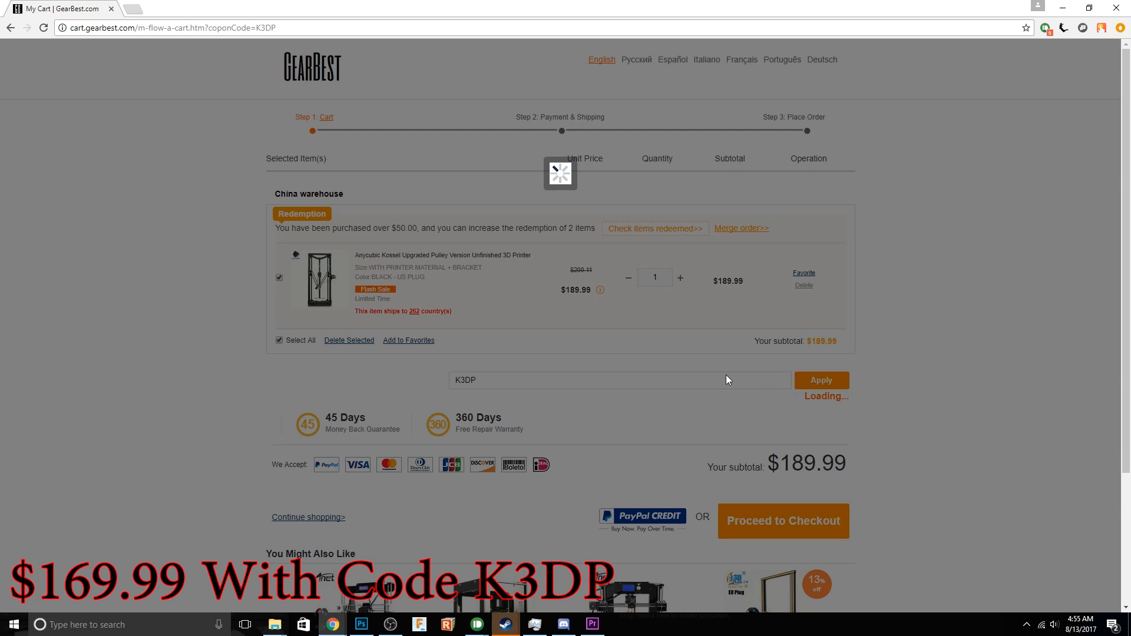